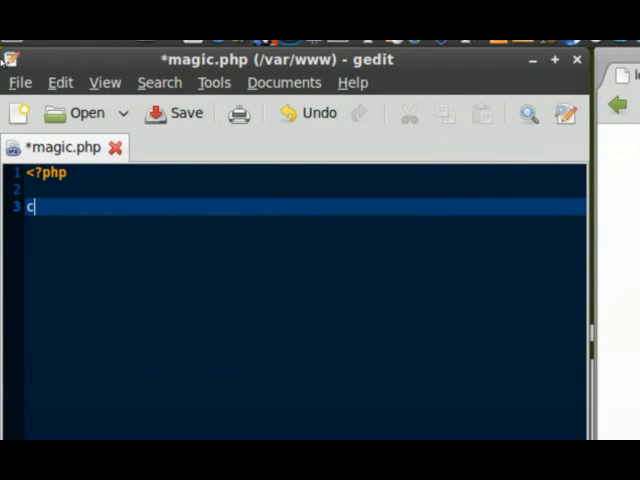
Step: Declare class magic with properties $name='John' and $age=12
text(lass am)
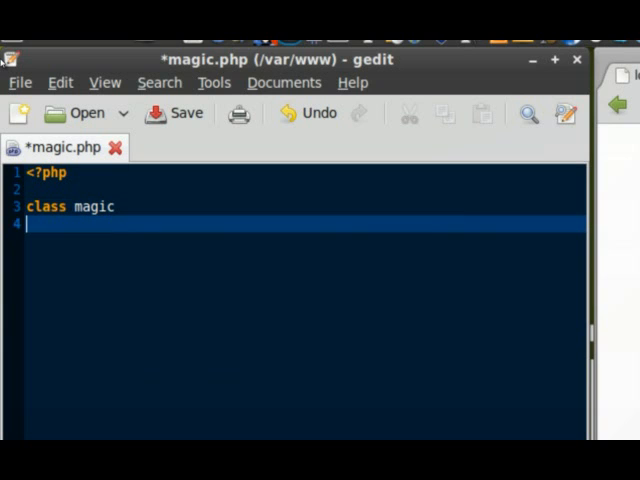
text({)
text($name='John',)
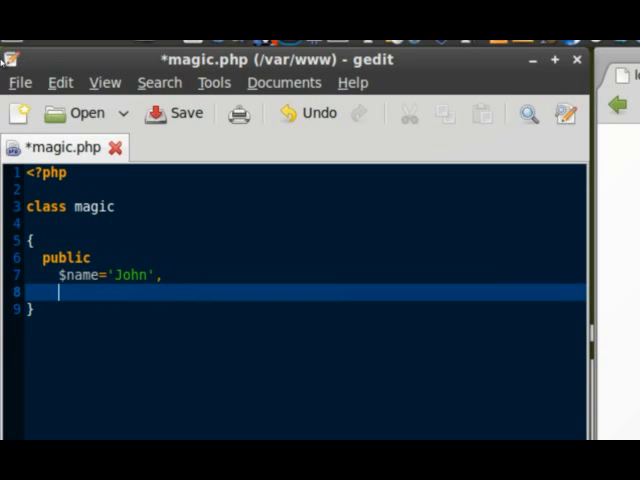
text($age=12)
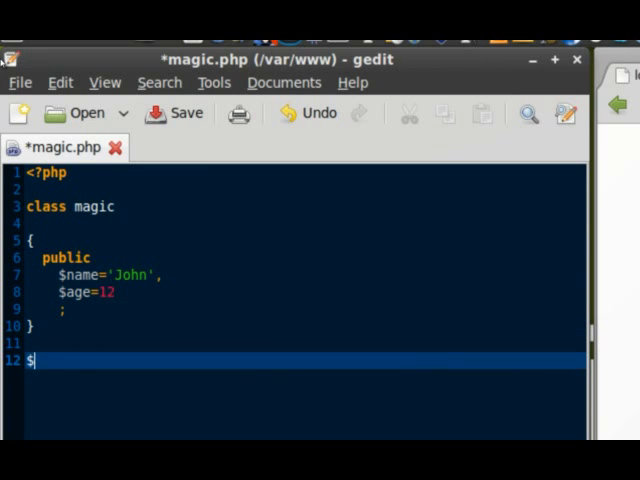
Step: Create $_=new magic; and echo "$_->name is $_->age years old"
text(=new mag)
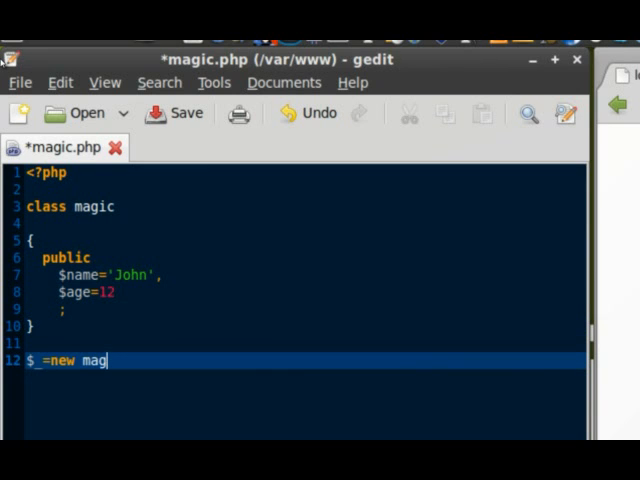
text(ic;)
text(echo "$_->)
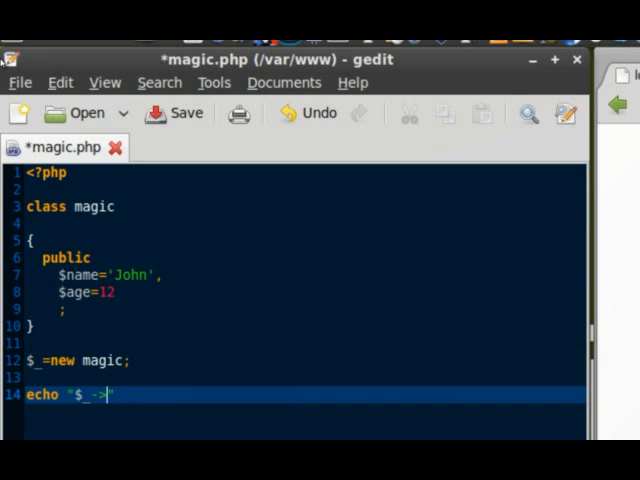
text(name i)
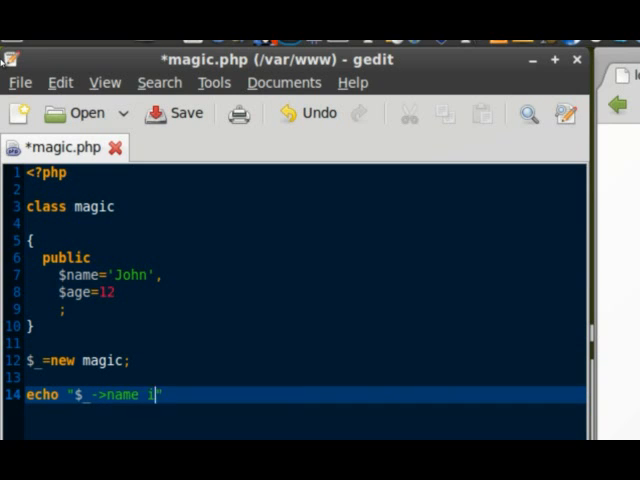
text(s $_->age)
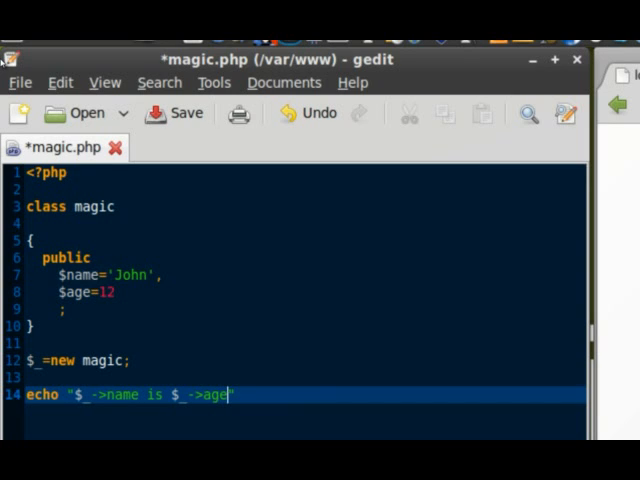
text(years)
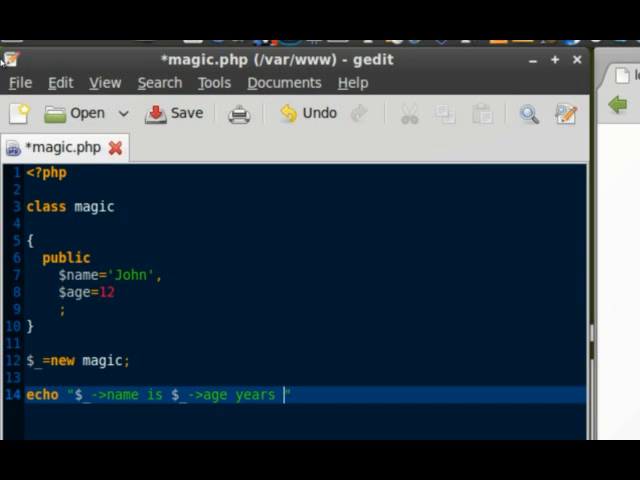
text(old";)
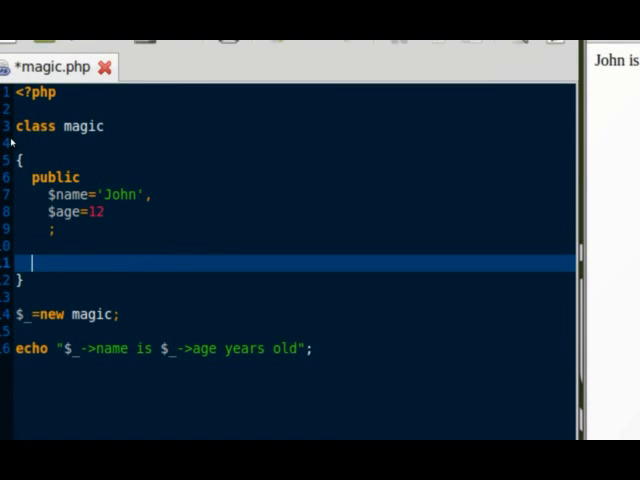
Step: Add __construct($name,$age) assigning $this->name and $this->age, and pass 'Jack' when instantiating
text(function)
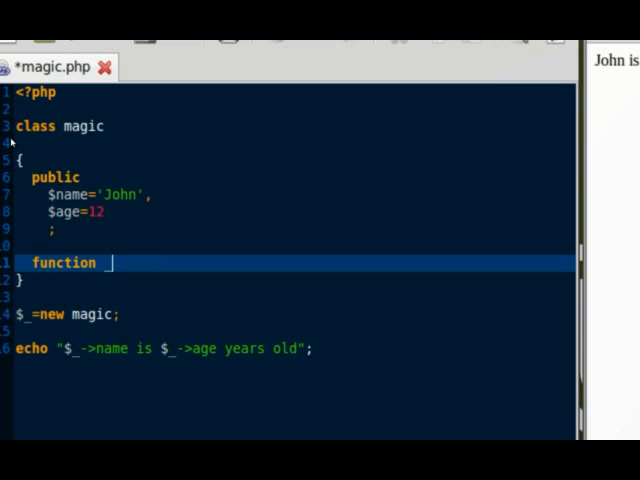
text(__construct())
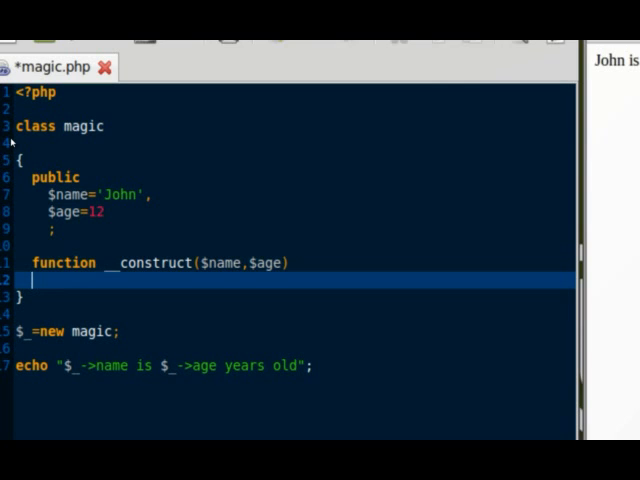
text({)
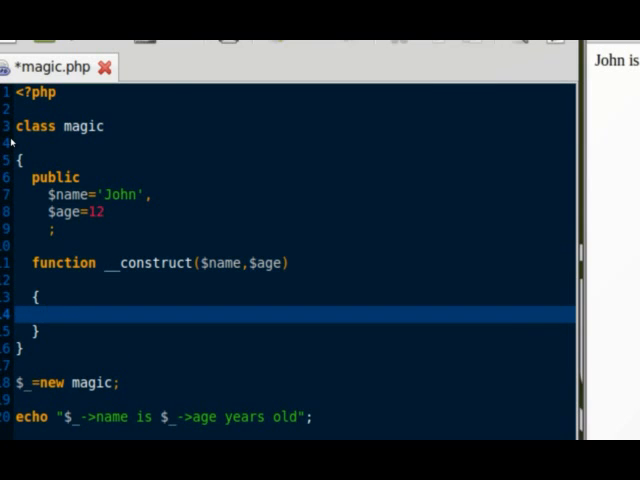
text($t)
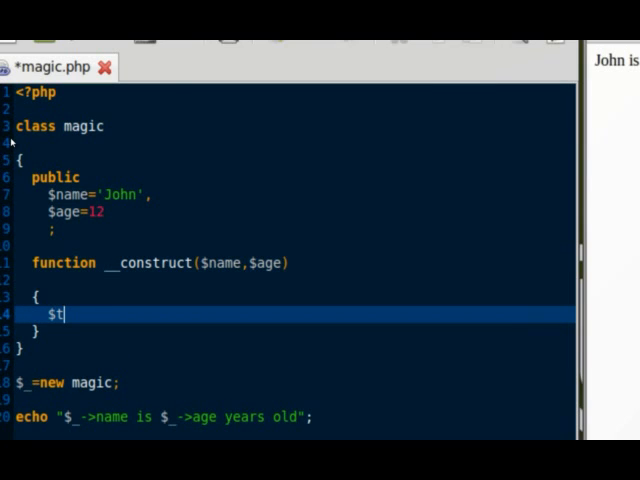
text(his-&>nam)
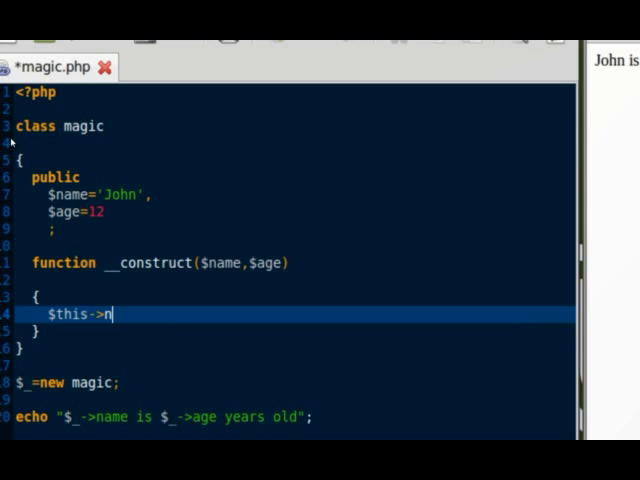
text(ame=$nam)
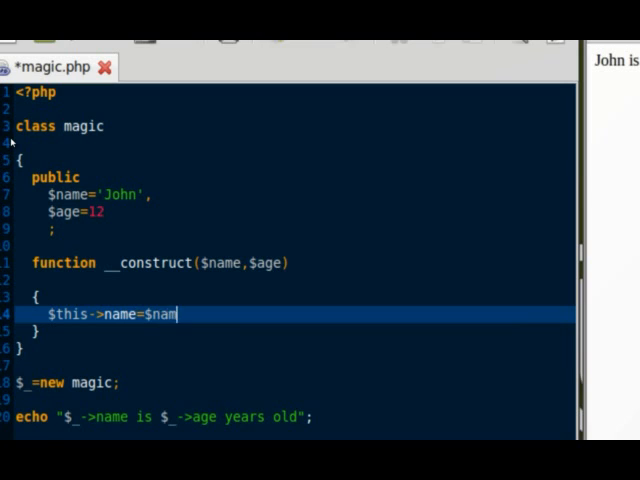
text(e;)
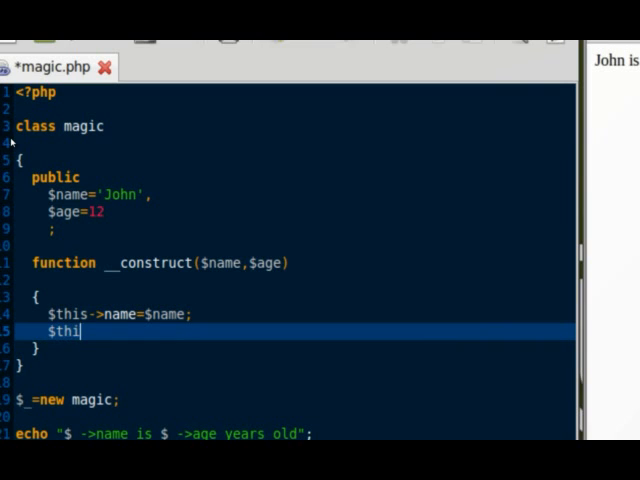
text(s->age=)
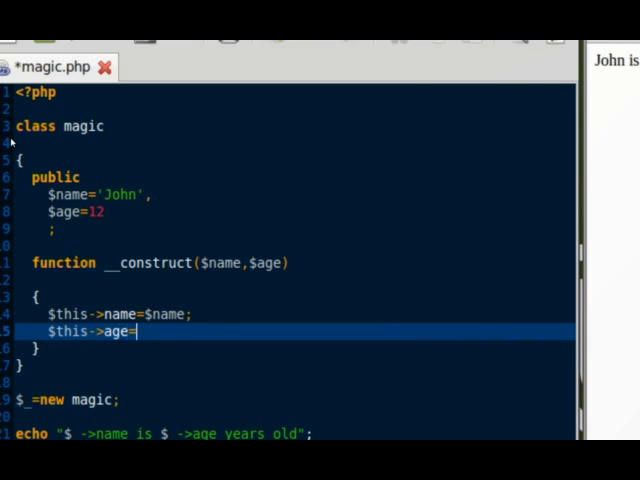
text($age;)
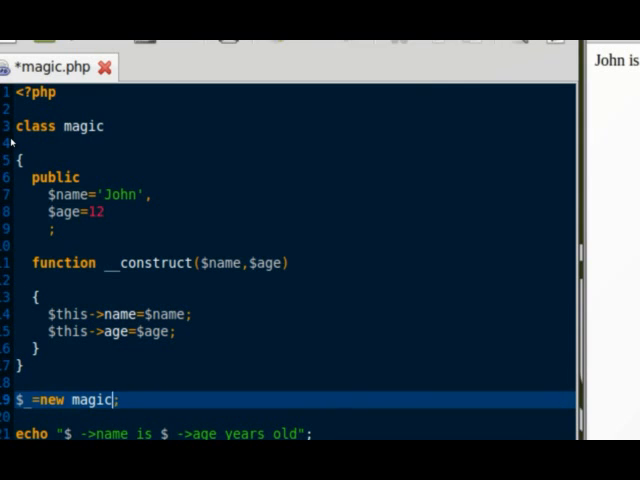
text(('Ja'))
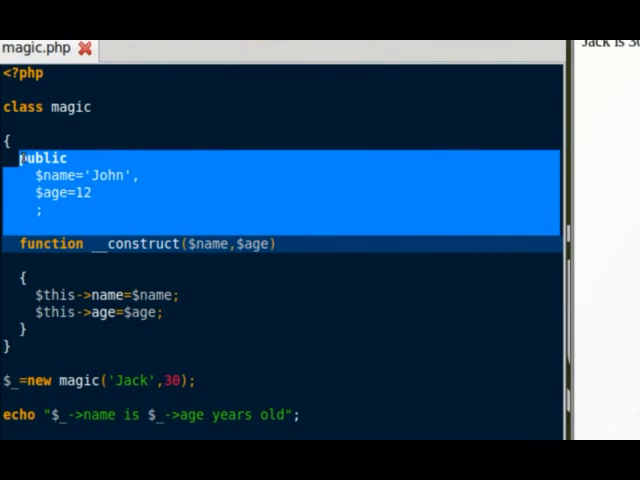
Step: Change the property declarations to protected and remove the extra blank line
text(protected)
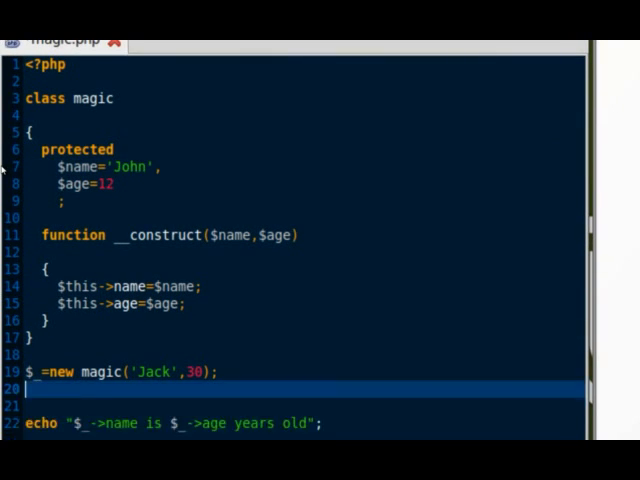
key(Backspace)
text(f)
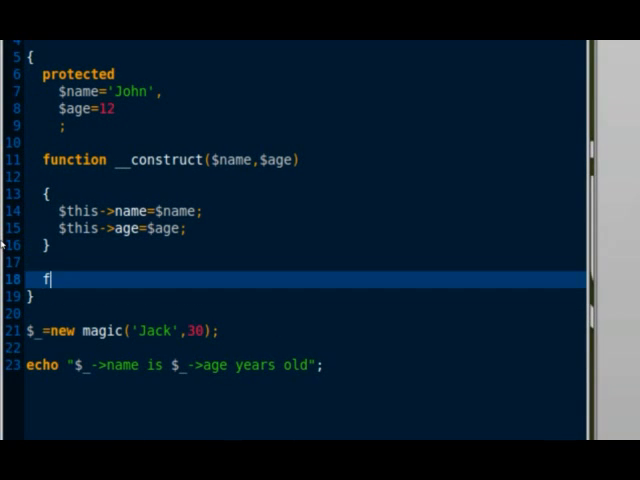
Step: Write function __get($key) { return $this->$key; } in the class
text(unction __get($))
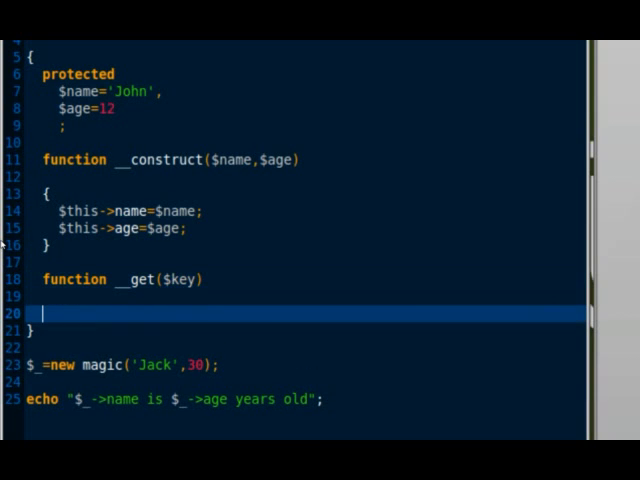
text({)
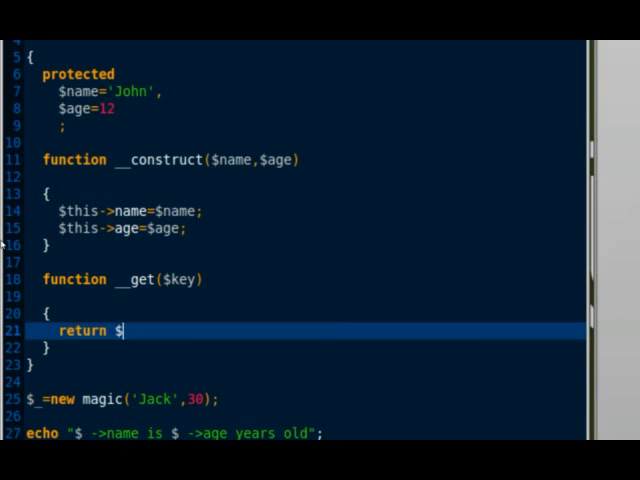
text(this->$key;)
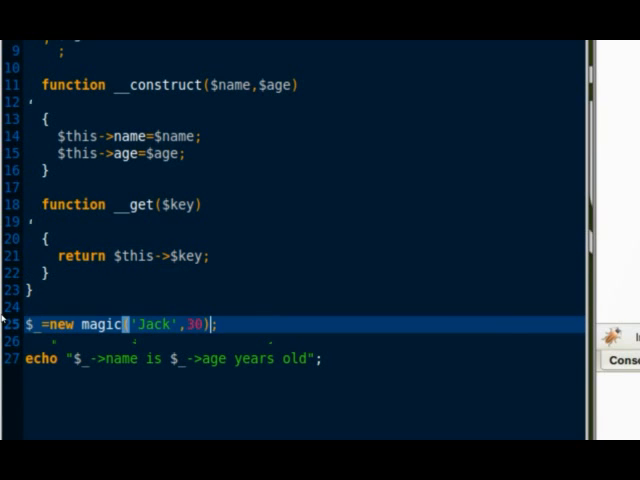
Step: Assign $_->name='Peter'; after creating the object
text($_-)
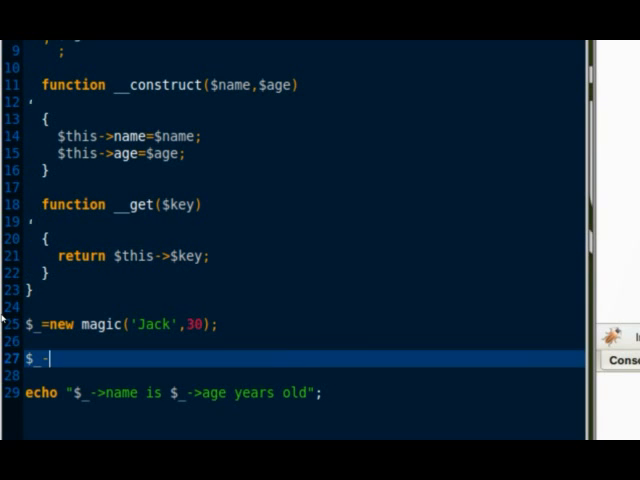
text(>name=)
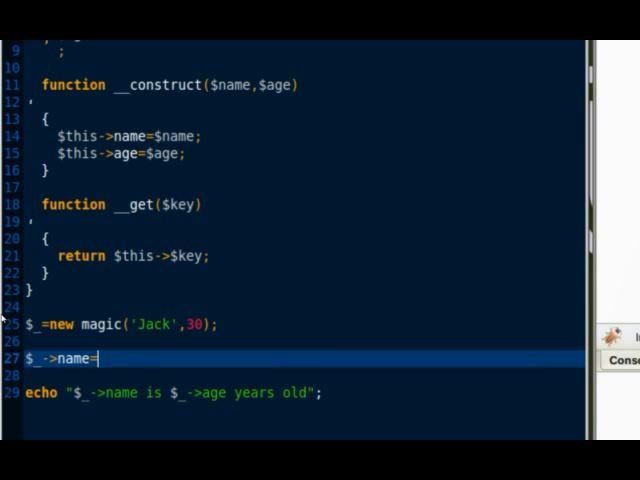
text('Peter';)
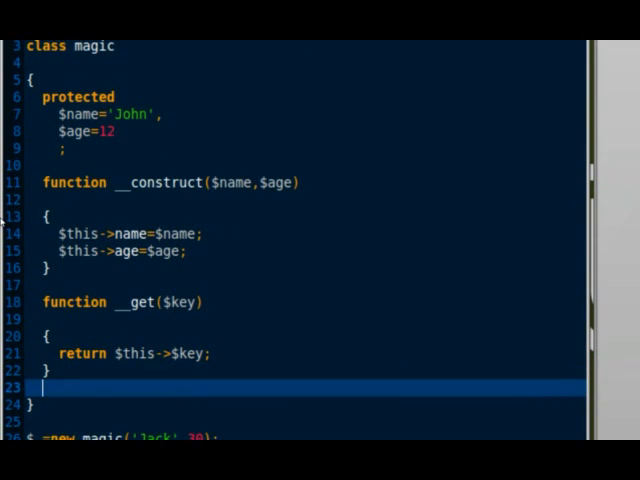
Step: Write function __set($key,$value) with body $this->$key=$value;
text(function __set($)
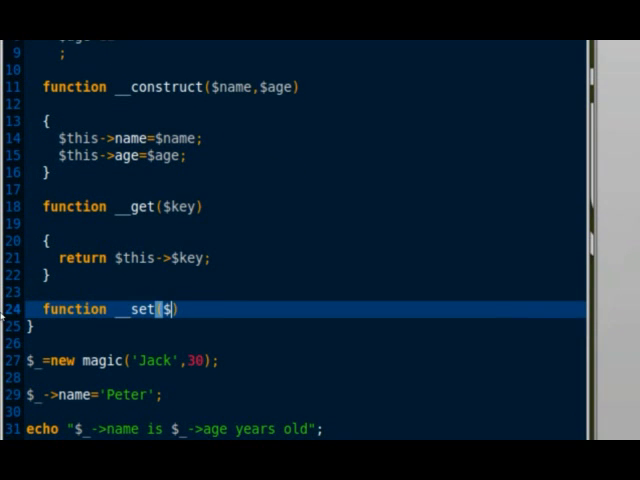
text(key,$value))
text($thi)
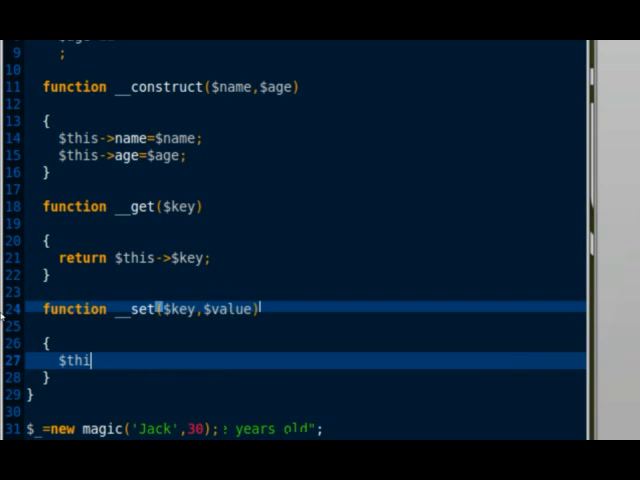
text(s->k)
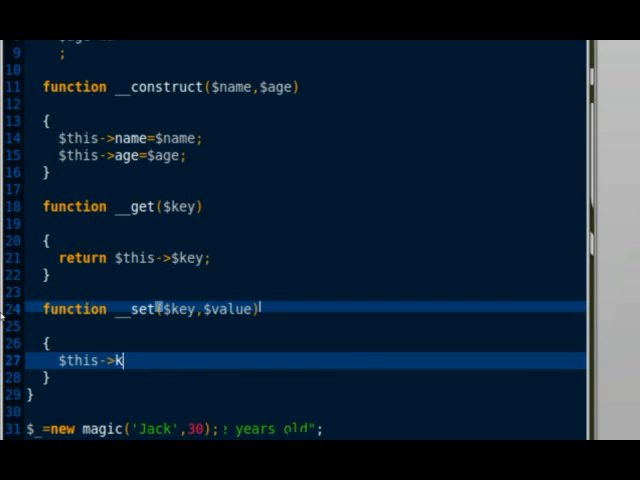
text(ey=)
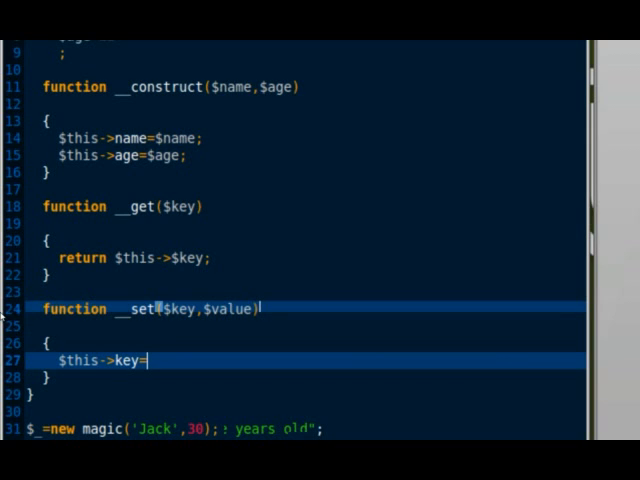
text($)
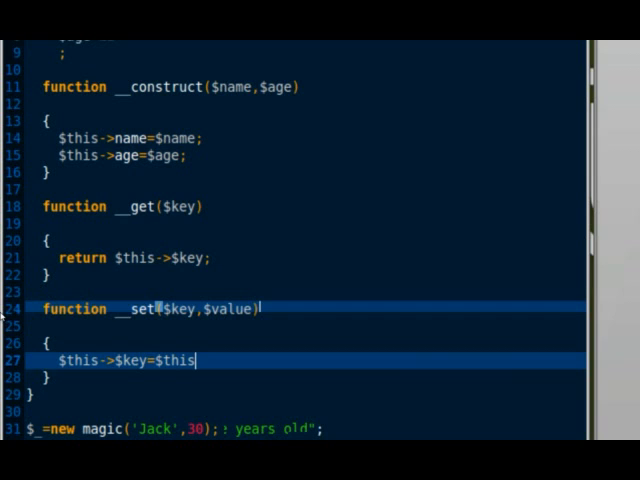
text(->$v)
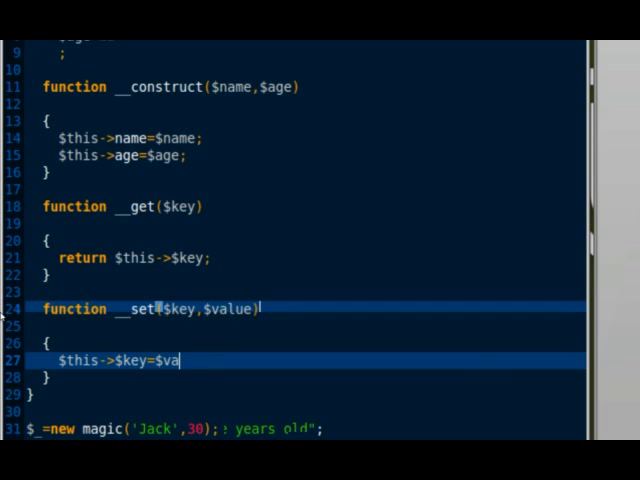
text(lue;)
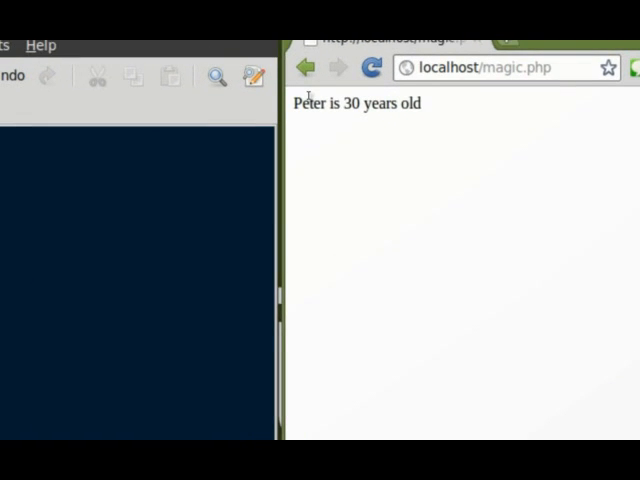
Step: Reload magic.php in Firefox to confirm it prints 'Peter is 30 years old'
double_click(310, 103)
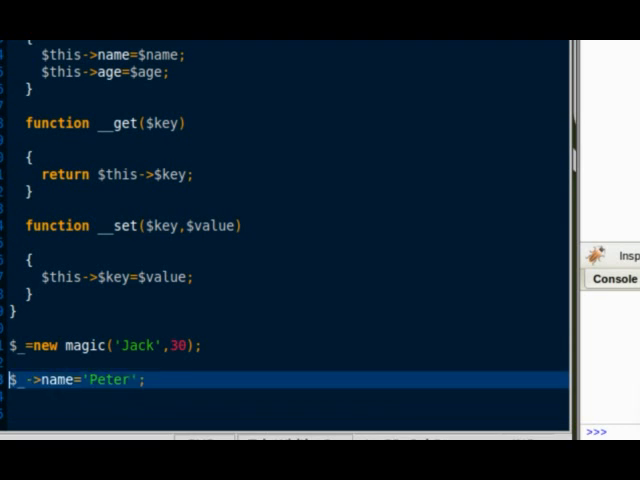
Step: Add walk() echoing "$this->name is walking now" and call $_->walk() below
text(fu)
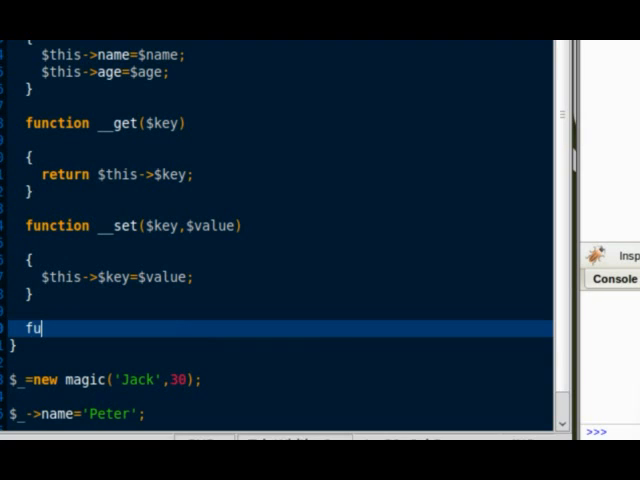
text(nction walk())
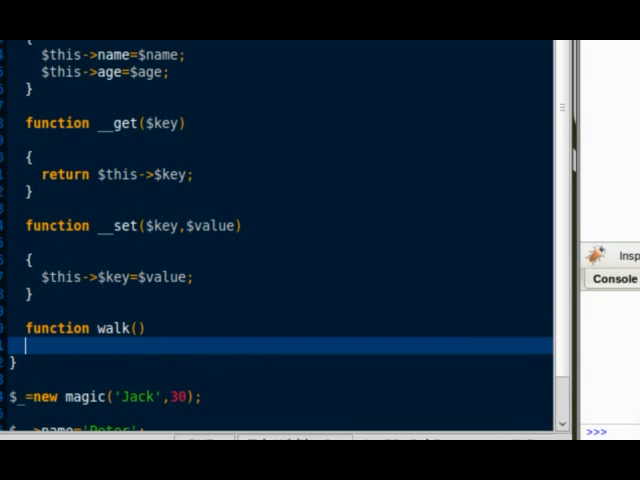
text({)
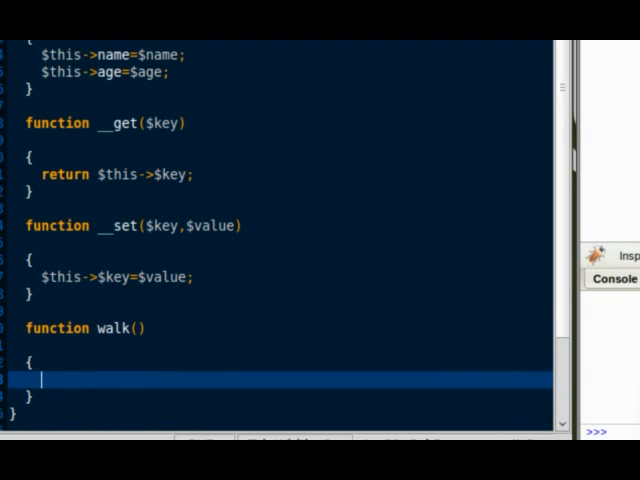
text(echo "$this)
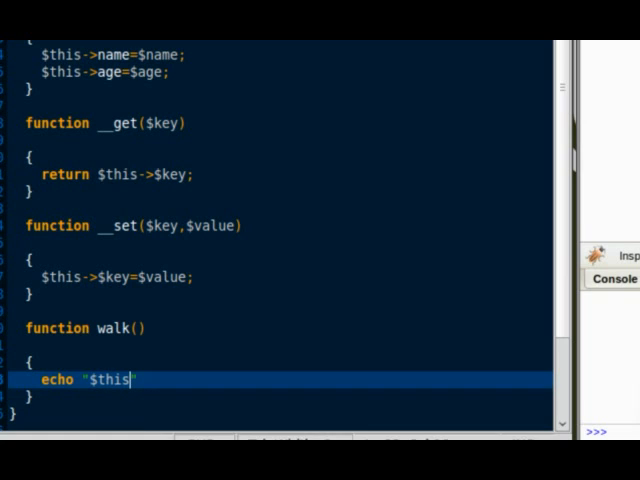
text(->na)
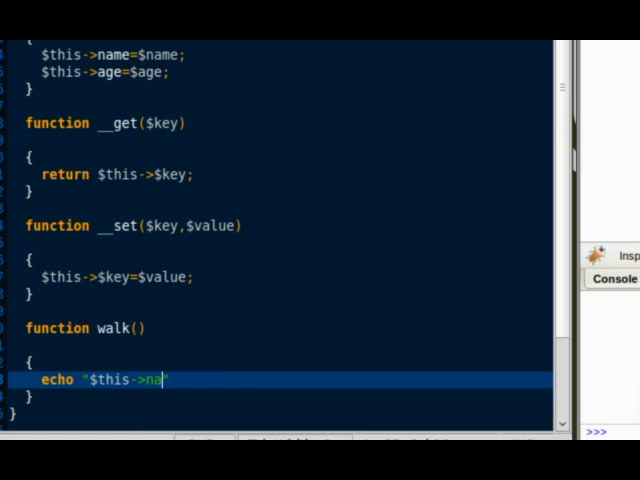
text(me is wa)
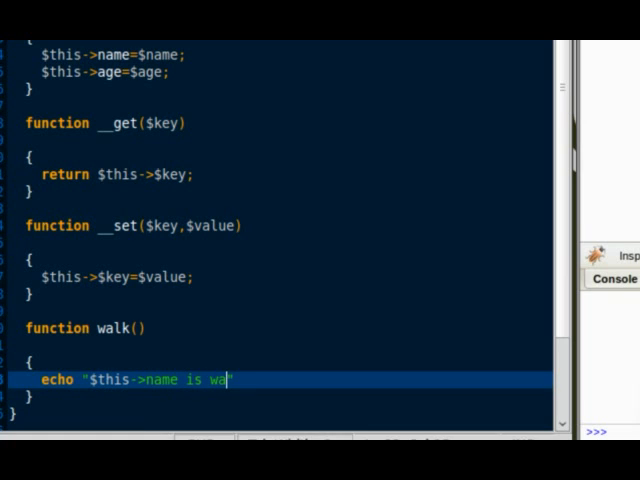
text(lking now")
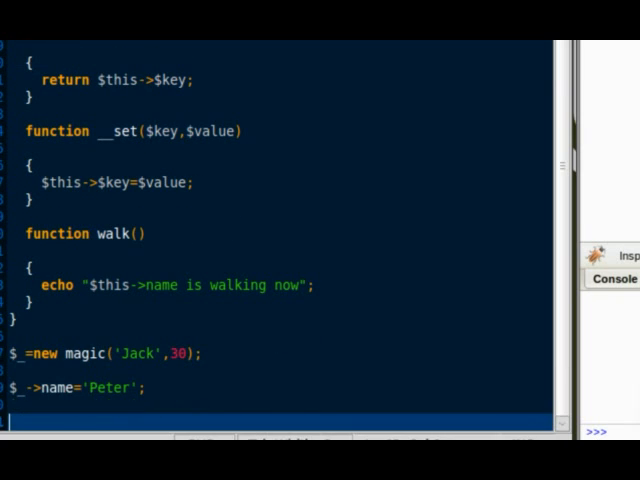
text($)
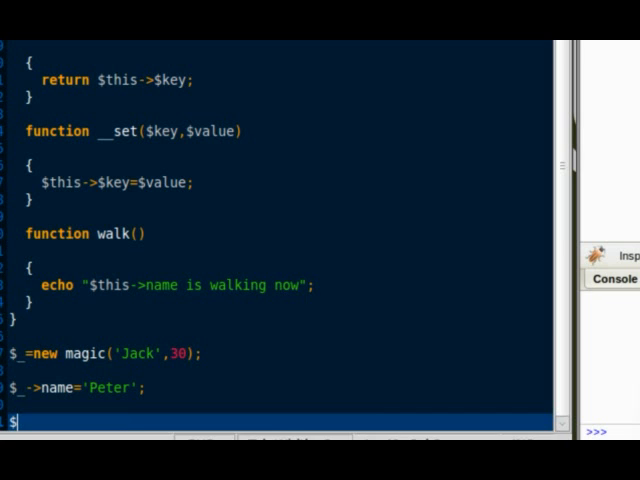
text(_->walk())
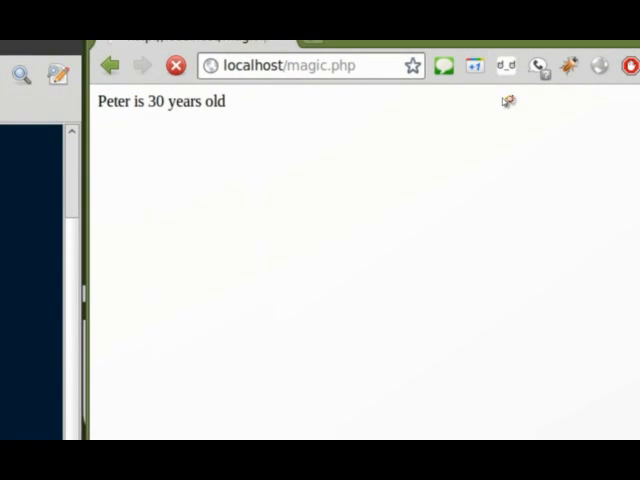
Step: Add a call to the undefined method $_->eat(); after the walk call
click(182, 64)
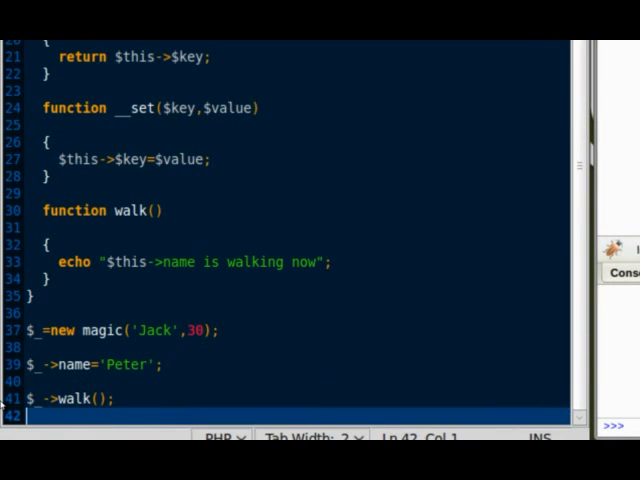
text($_ ->eat)
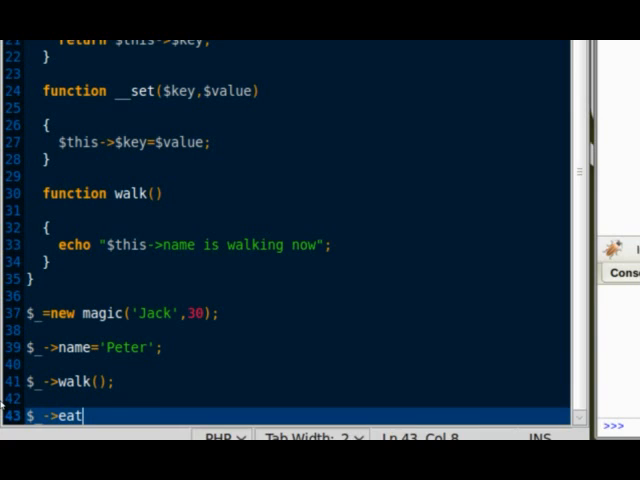
text(();)
text(functi)
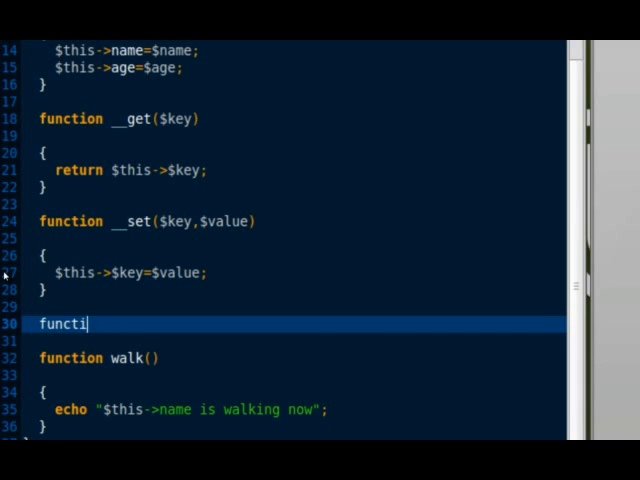
Step: Write __call($function, array $arguments) echoing "$this->name does not know how to $function"
text(on __call($fu)
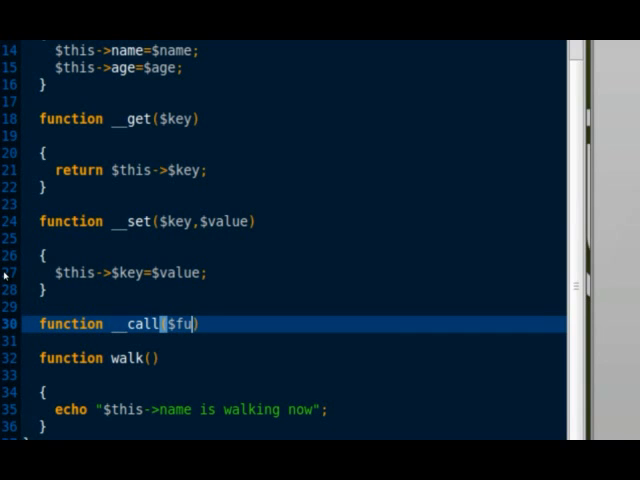
text(nction,)
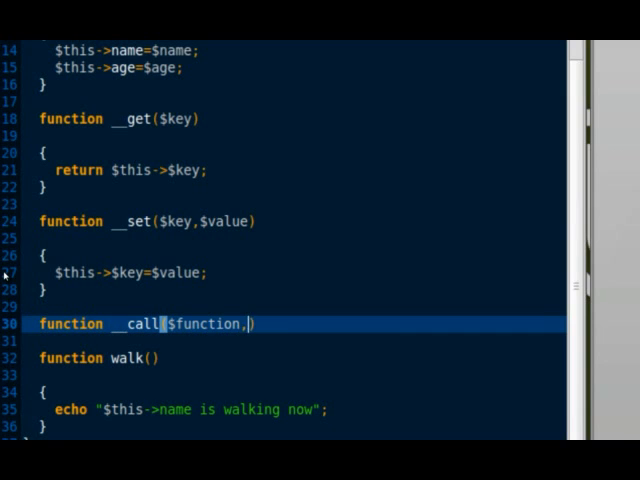
text(array $arg)
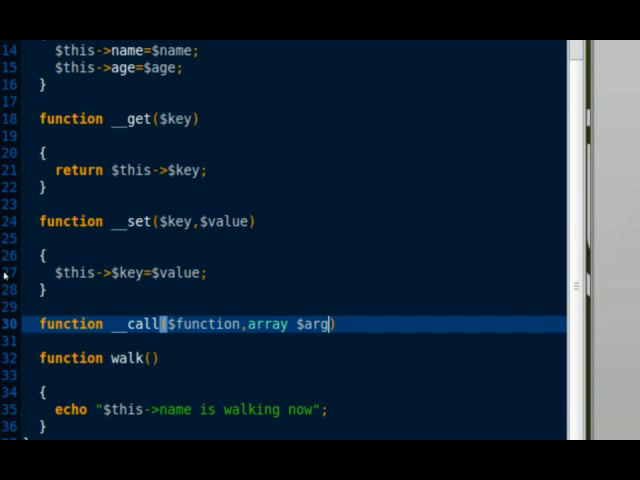
text(uments)
text({)
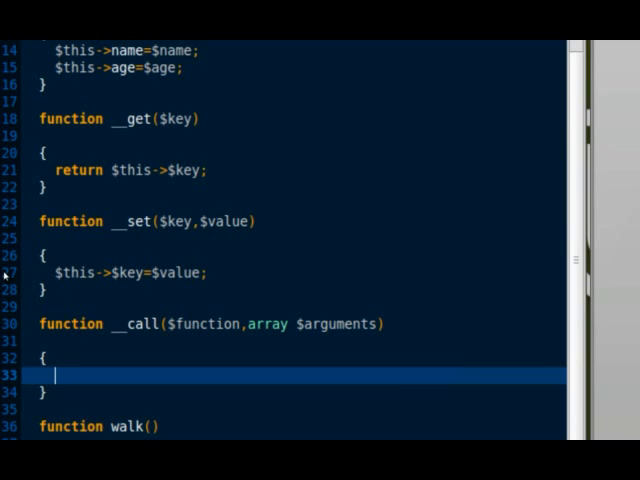
text(echo "$)
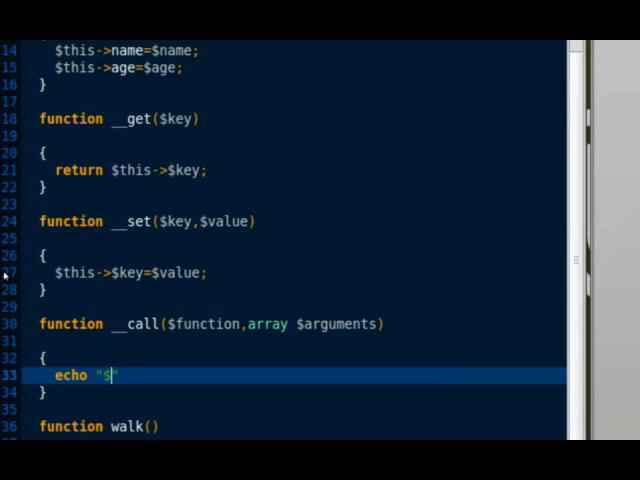
text(this->)
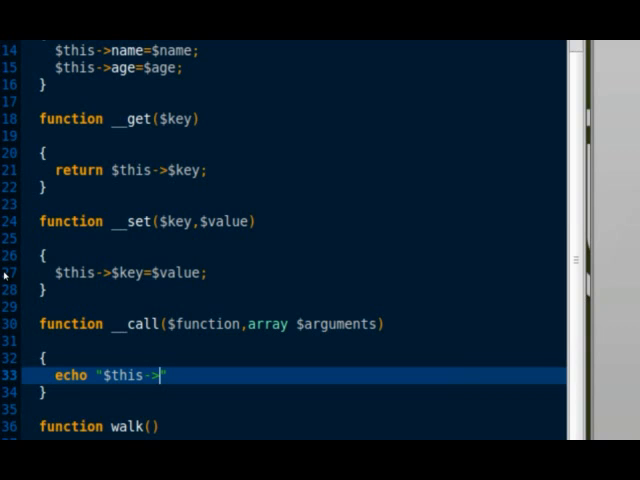
text(name does)
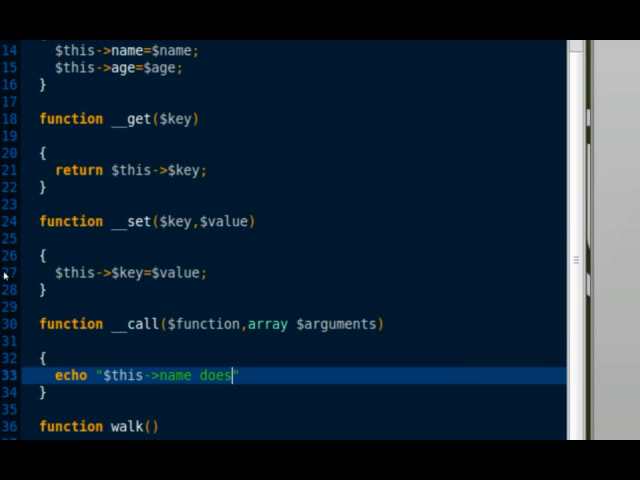
text(not know ho)
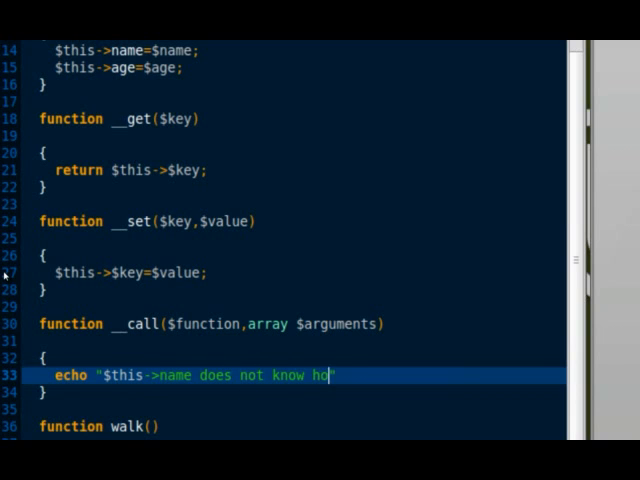
text(w to $)
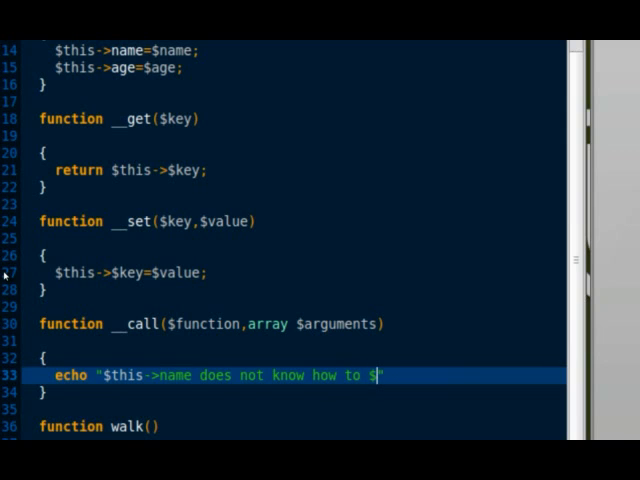
text(function)
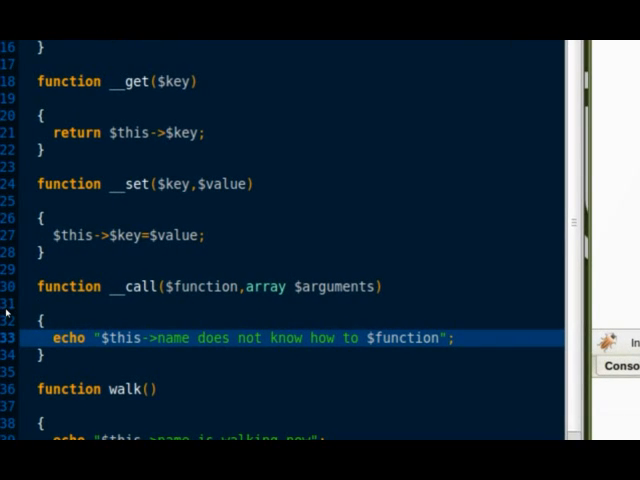
Step: Replace the test calls at the script's end with echo $_;
scroll(down, 3)
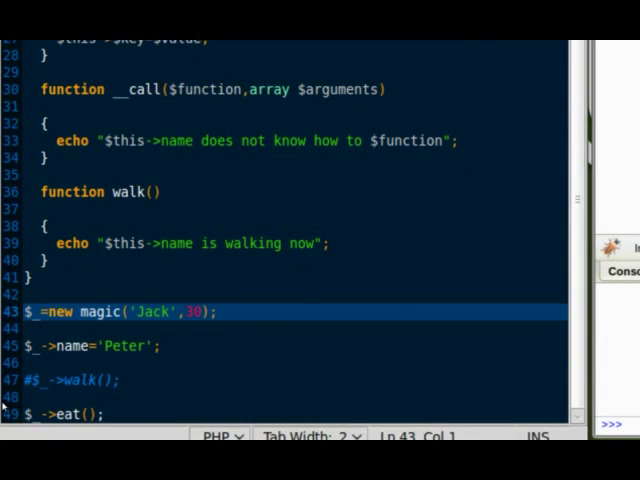
click(30, 328)
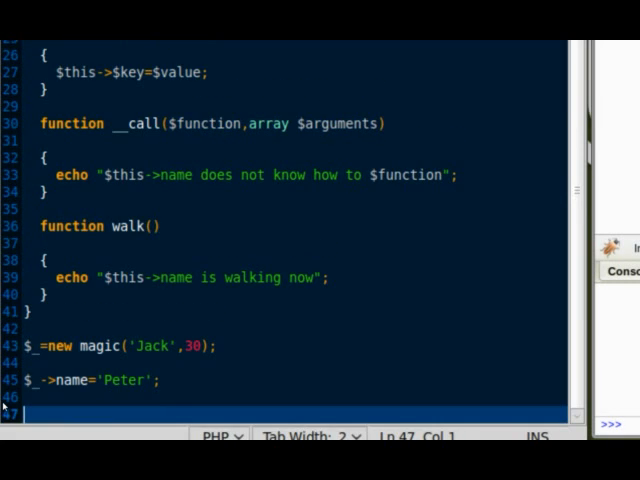
text(echo)
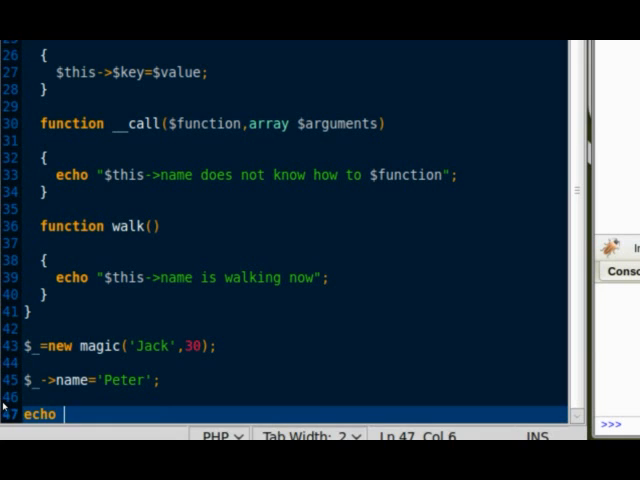
text($ ;)
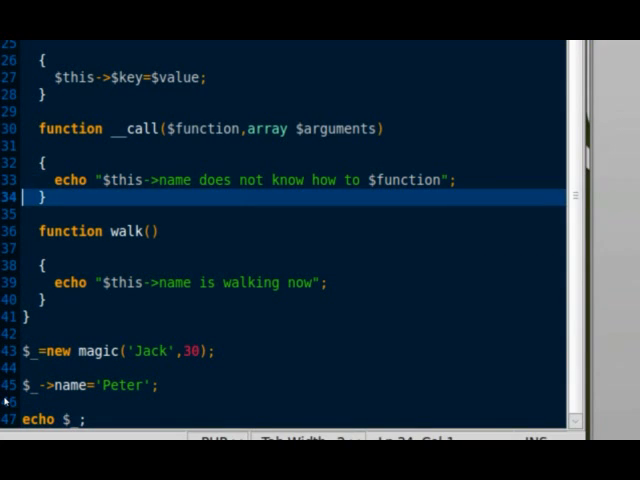
Step: Add a __toString() method returning "Hi! My name is $this->name and I am $this->age years old"
text(function __)
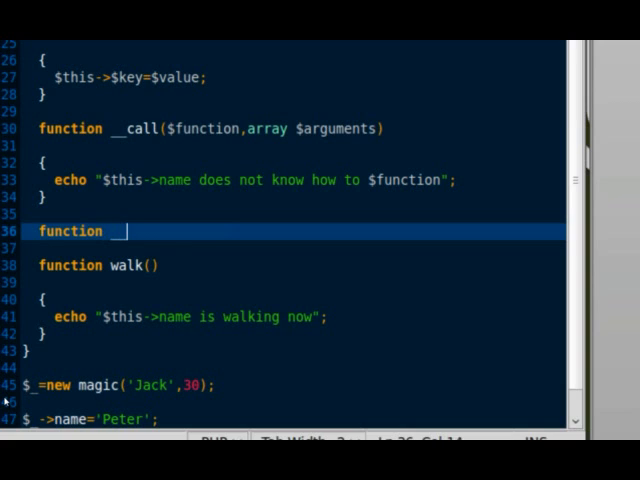
text(_toString()
text(return ")
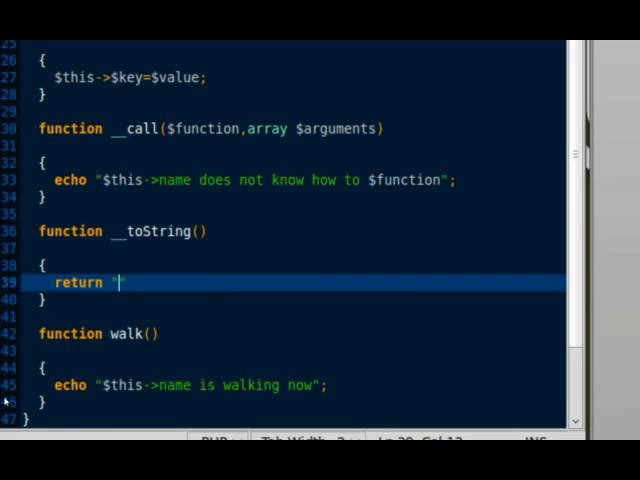
text(Hi! My Na)
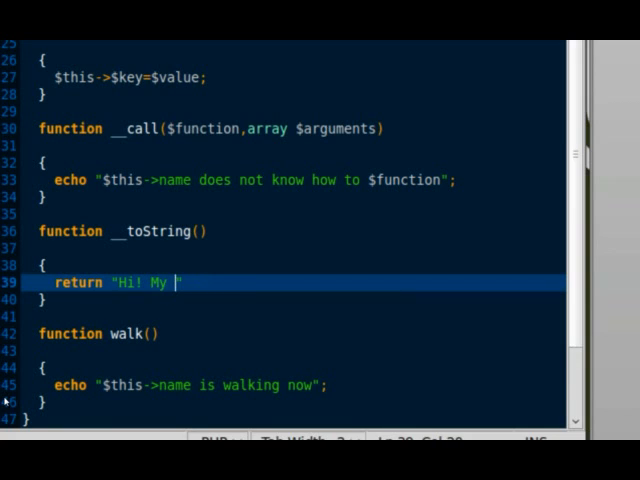
text(name is $t)
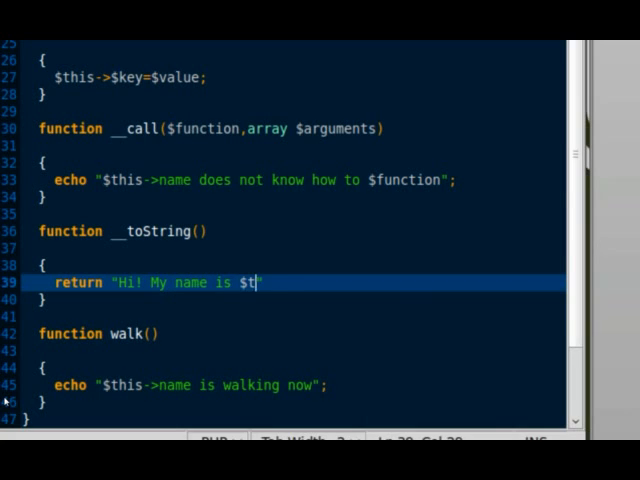
text(his->name)
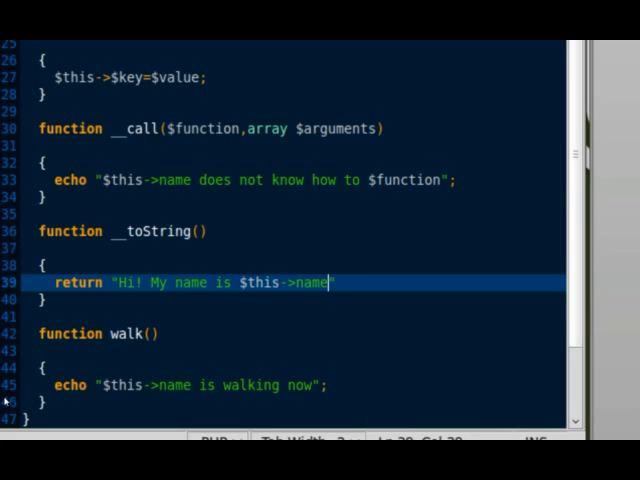
text(and I am)
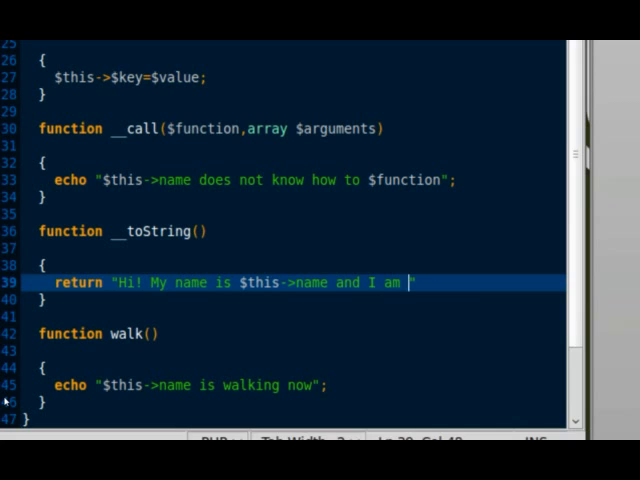
text($this->age years old";)
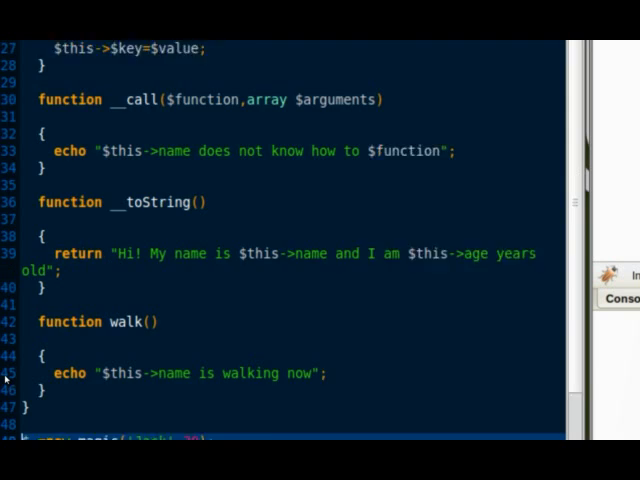
Step: Add an __invoke() method with body return $this->name; below __toString()
scroll(down, 3)
text(fu)
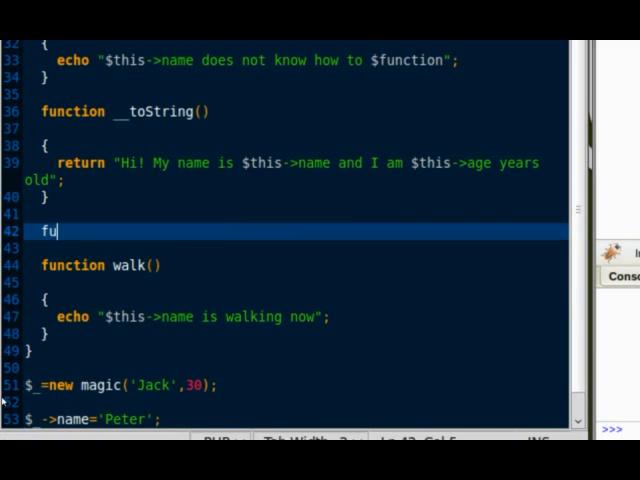
text(nction __i)
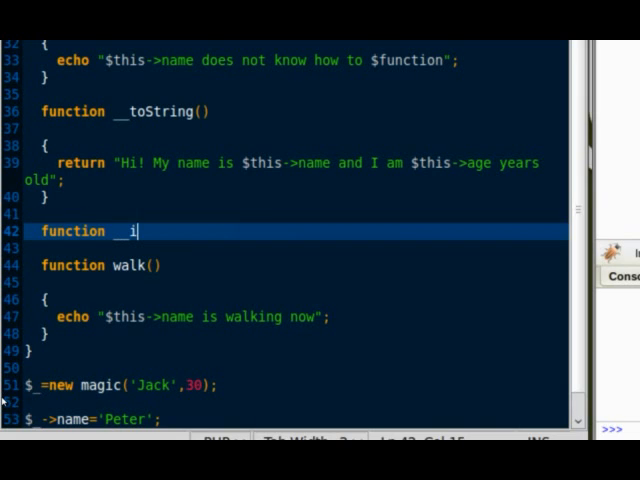
text(nvoke())
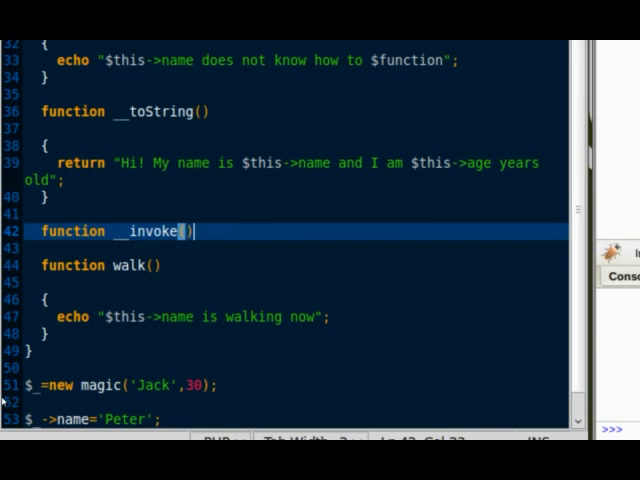
text({)
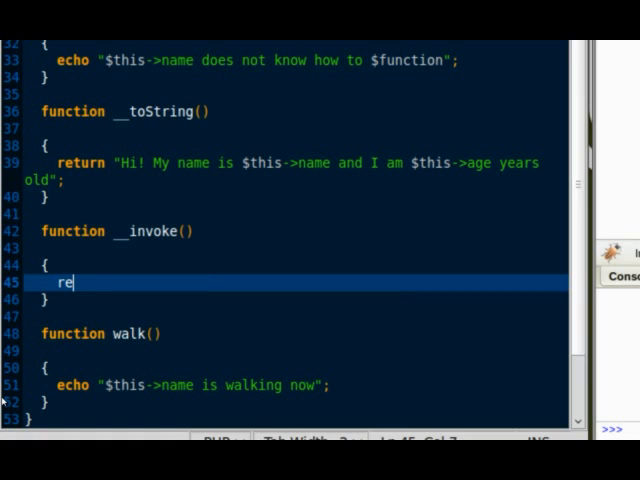
text(turn)
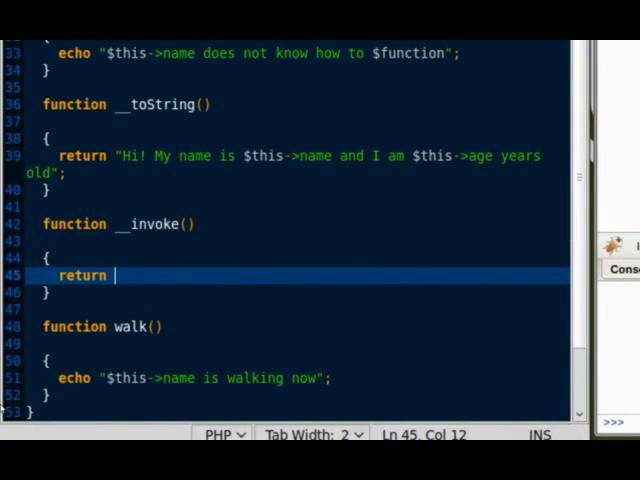
text($)
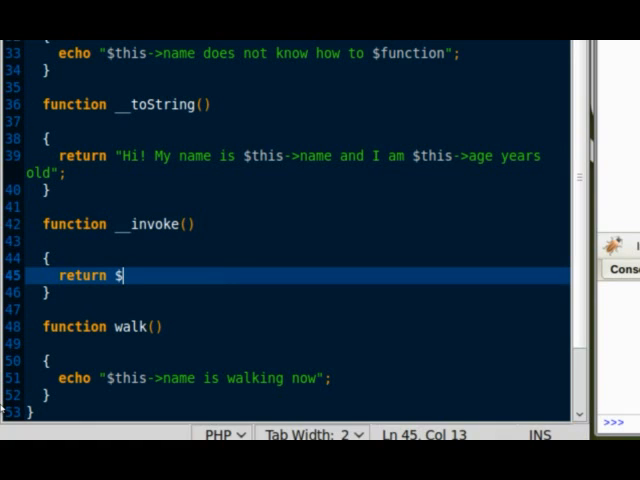
text(this-)
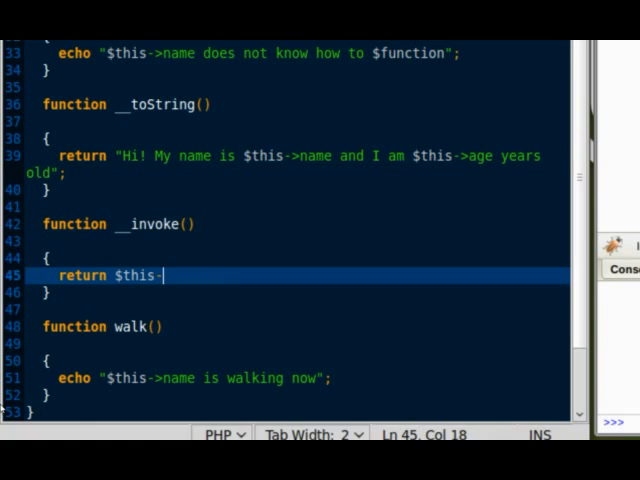
text(>name;)
text(echo $_();)
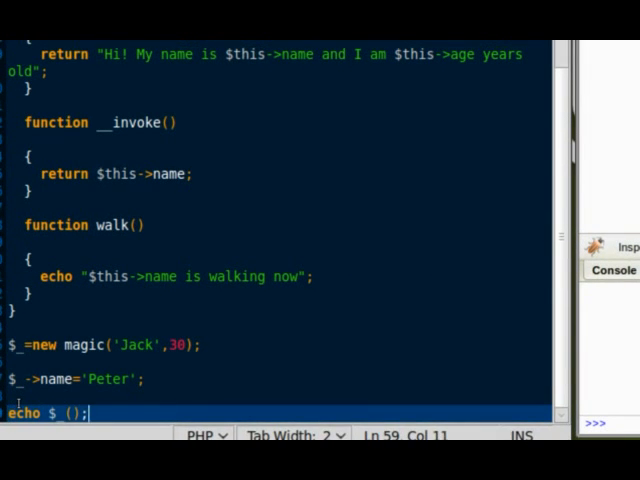
Step: Change the echo line to echo $_ with a '<br/>' break, and add unset($_) below it
key(BackSpace)
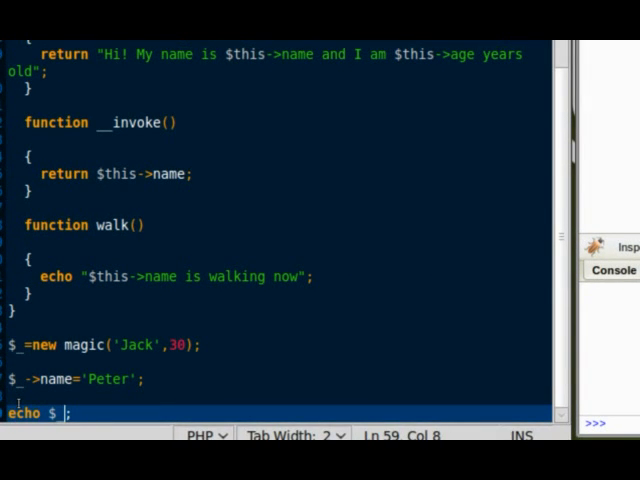
text(;.'bb')
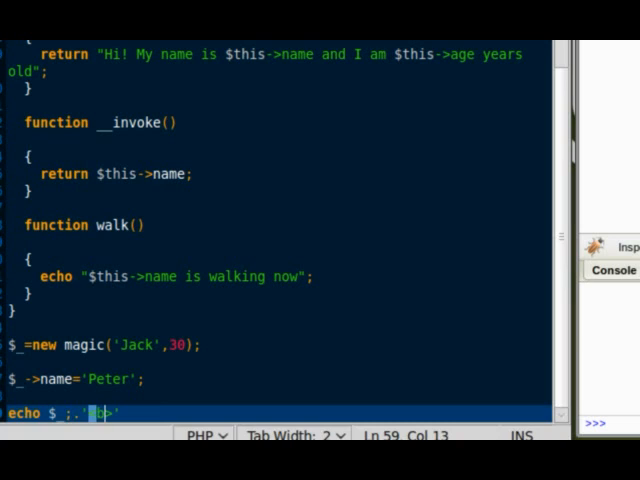
text(r/)
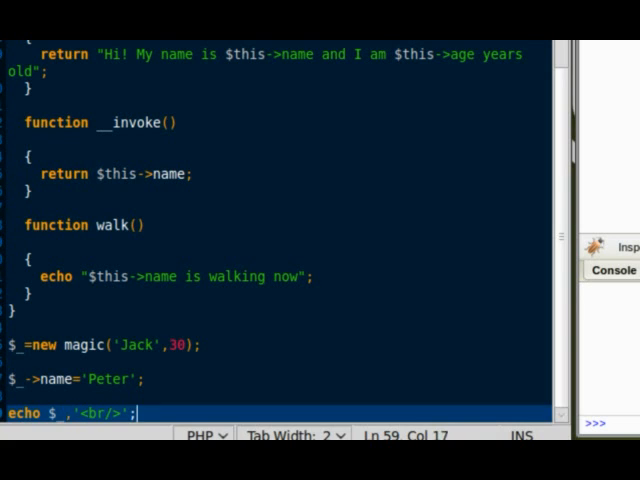
text(unse)
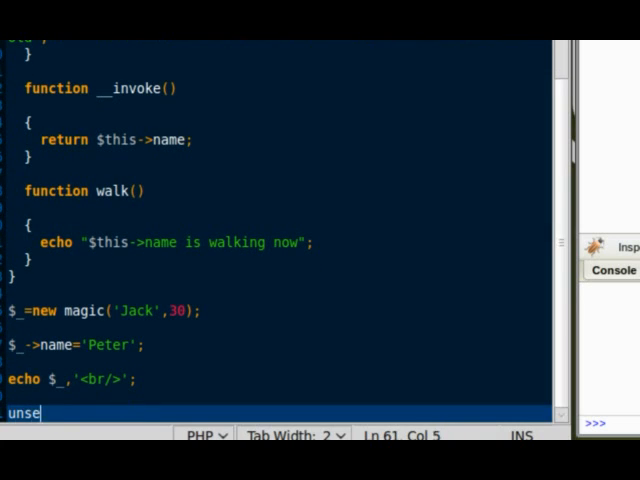
text(t($_))
text(function __destruct()
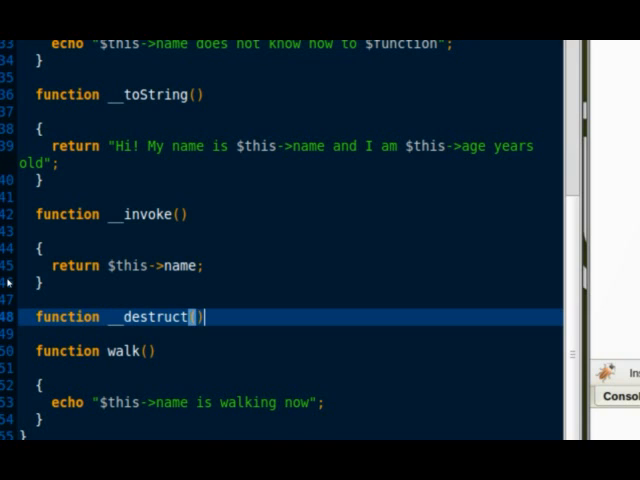
Step: Make __destruct() echo "Aaaargh! You killed $this->name!" and reload localhost/magic.php in Firefox
text({)
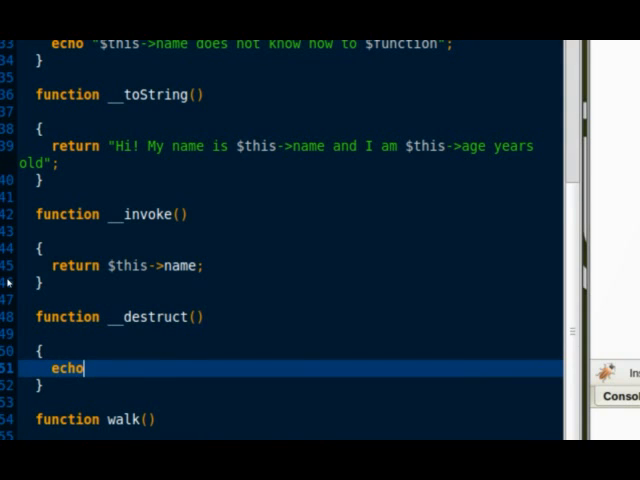
text("Aaaa")
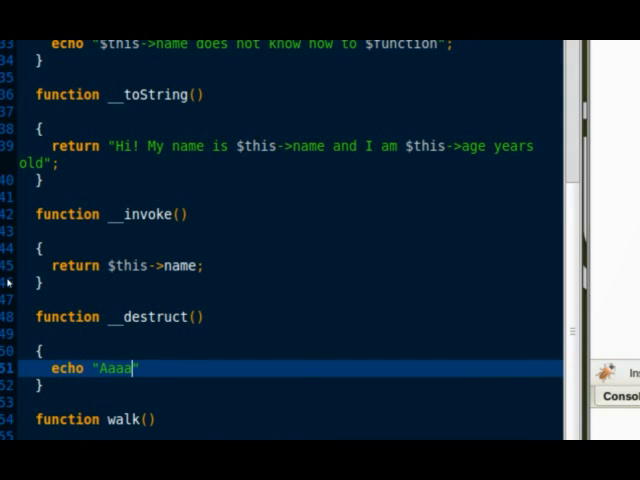
text(argh! You k)
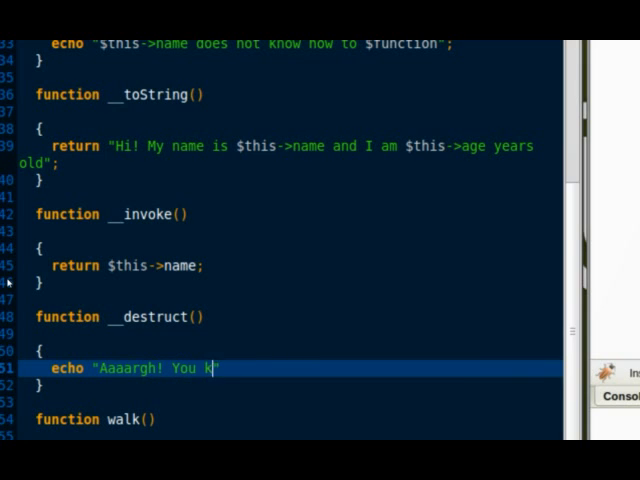
text(illed $thi)
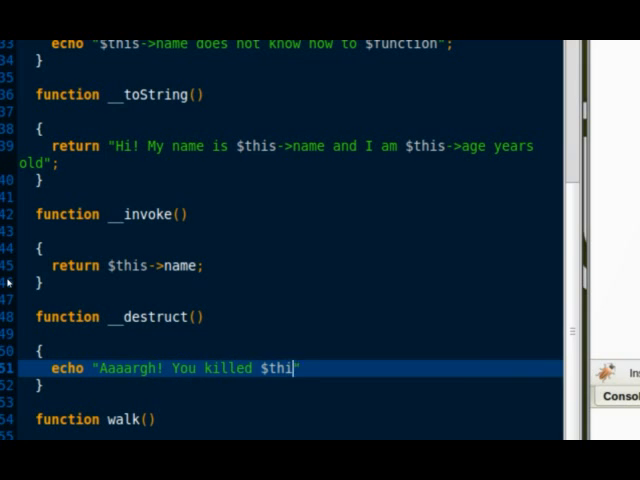
text(s->name!")
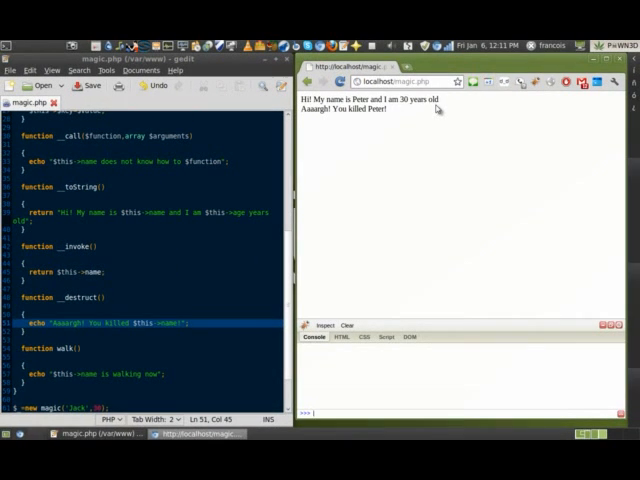
click(353, 38)
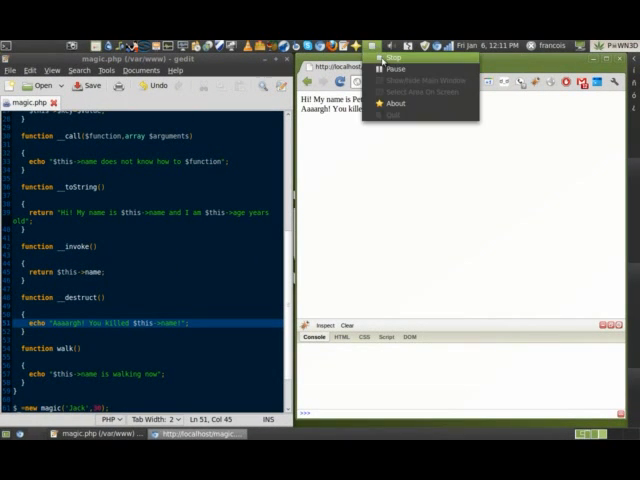